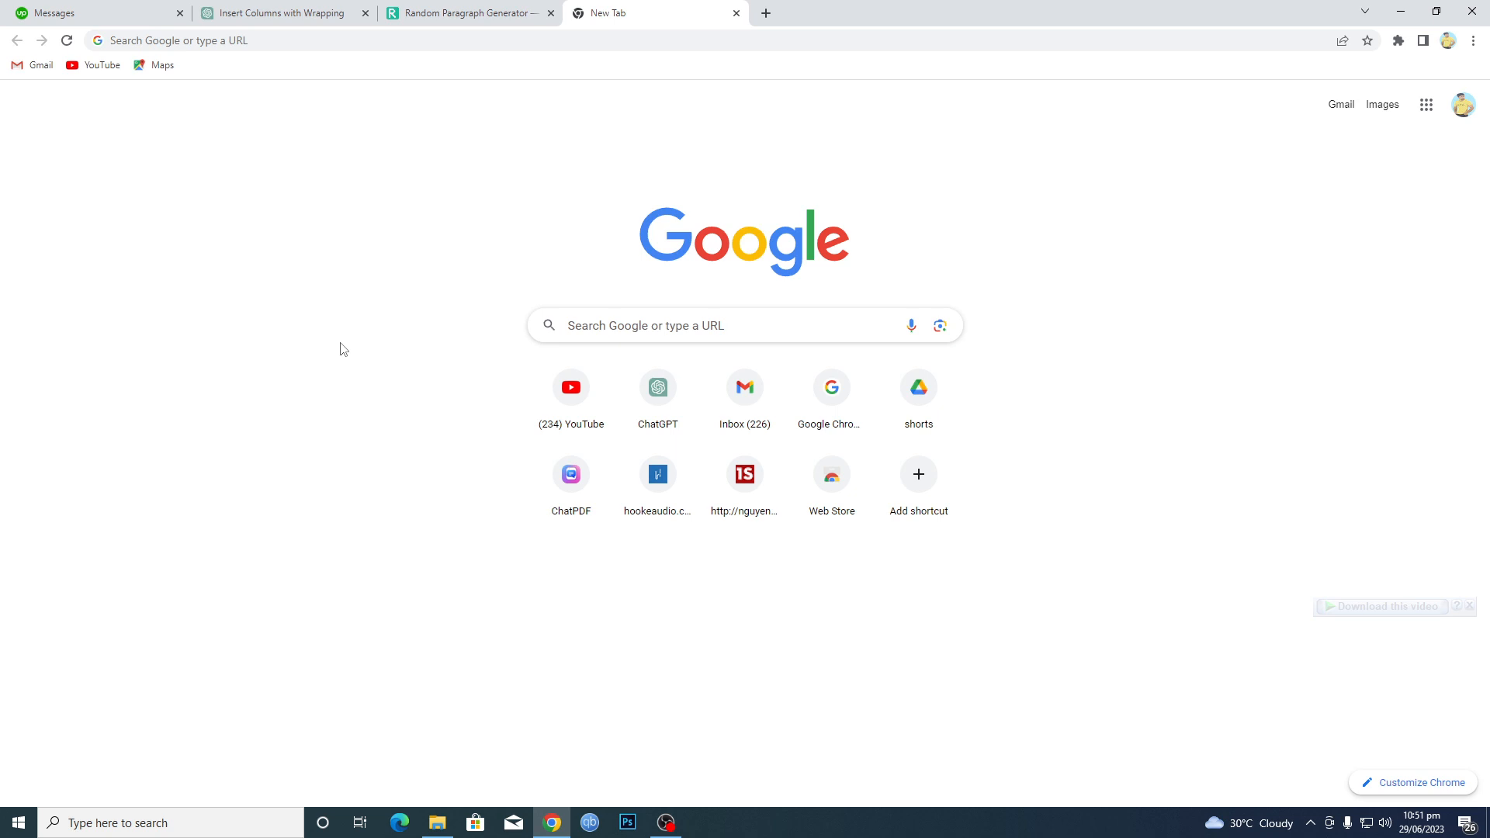
mouse_move(236, 101)
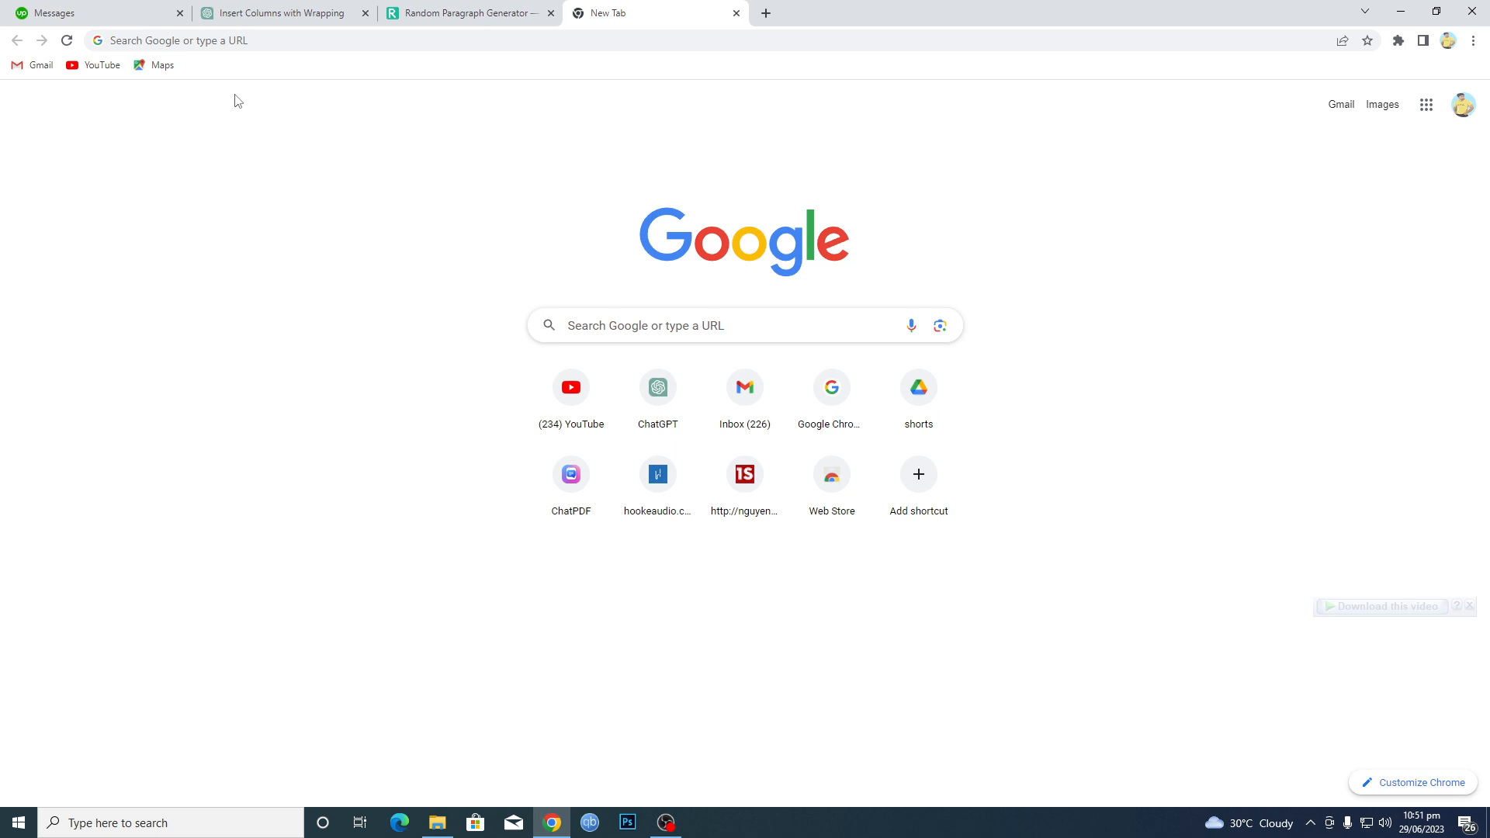
Reach the Google Docs home page via 'docs google', reloading after the connection error
text(docs google)
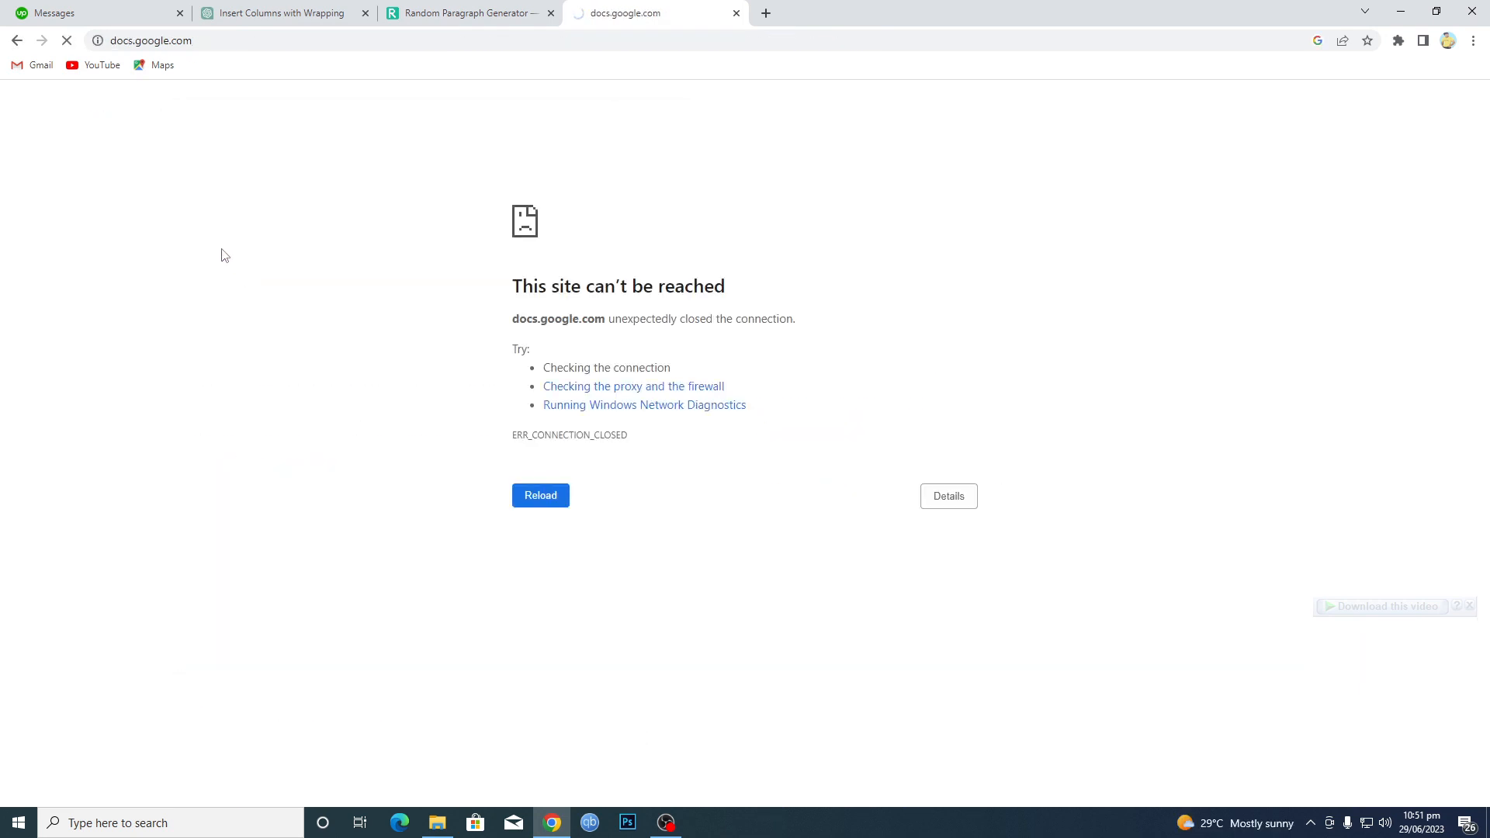
mouse_move(227, 233)
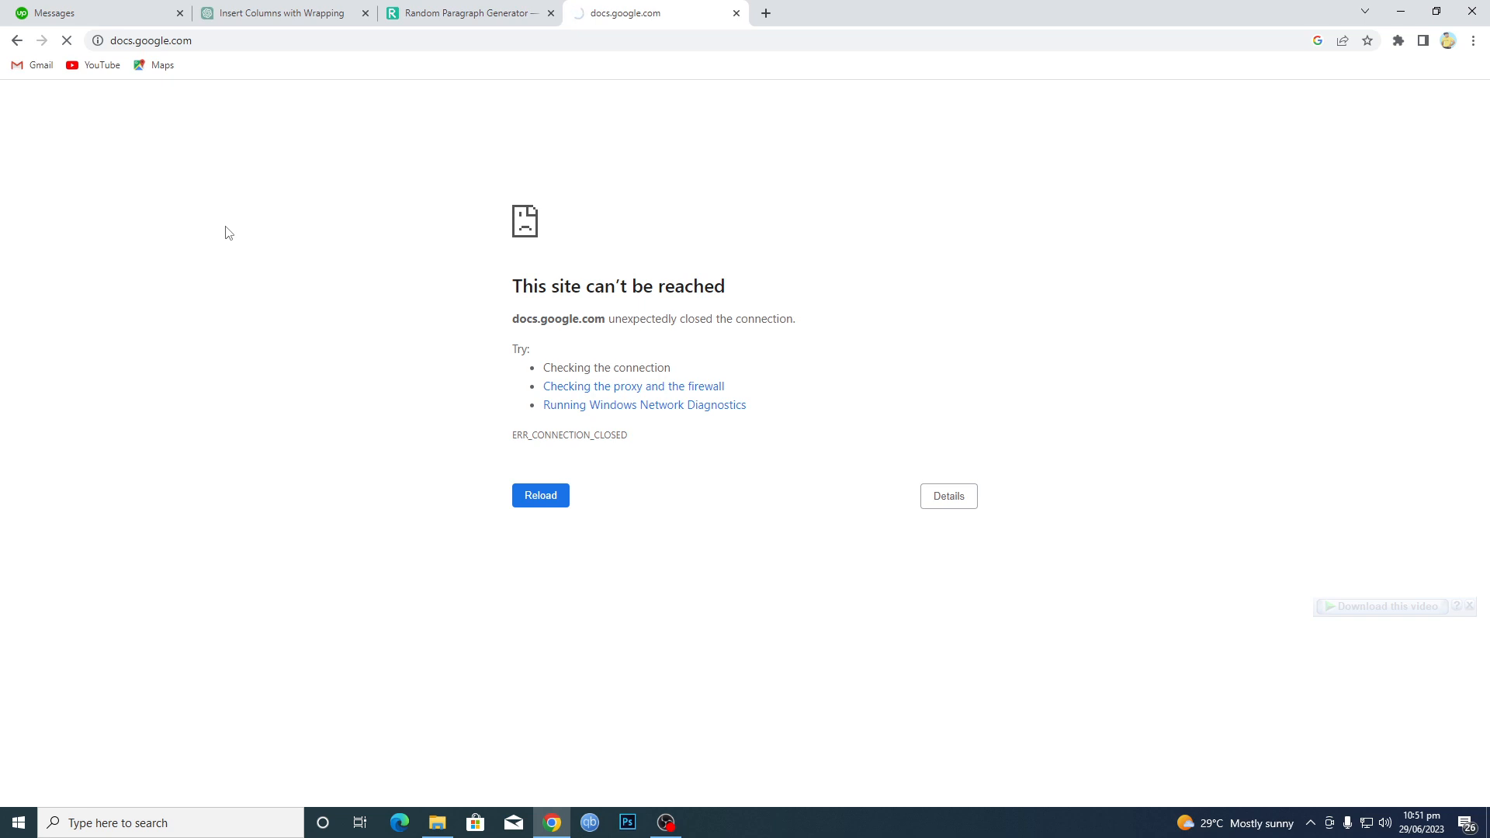
click(540, 495)
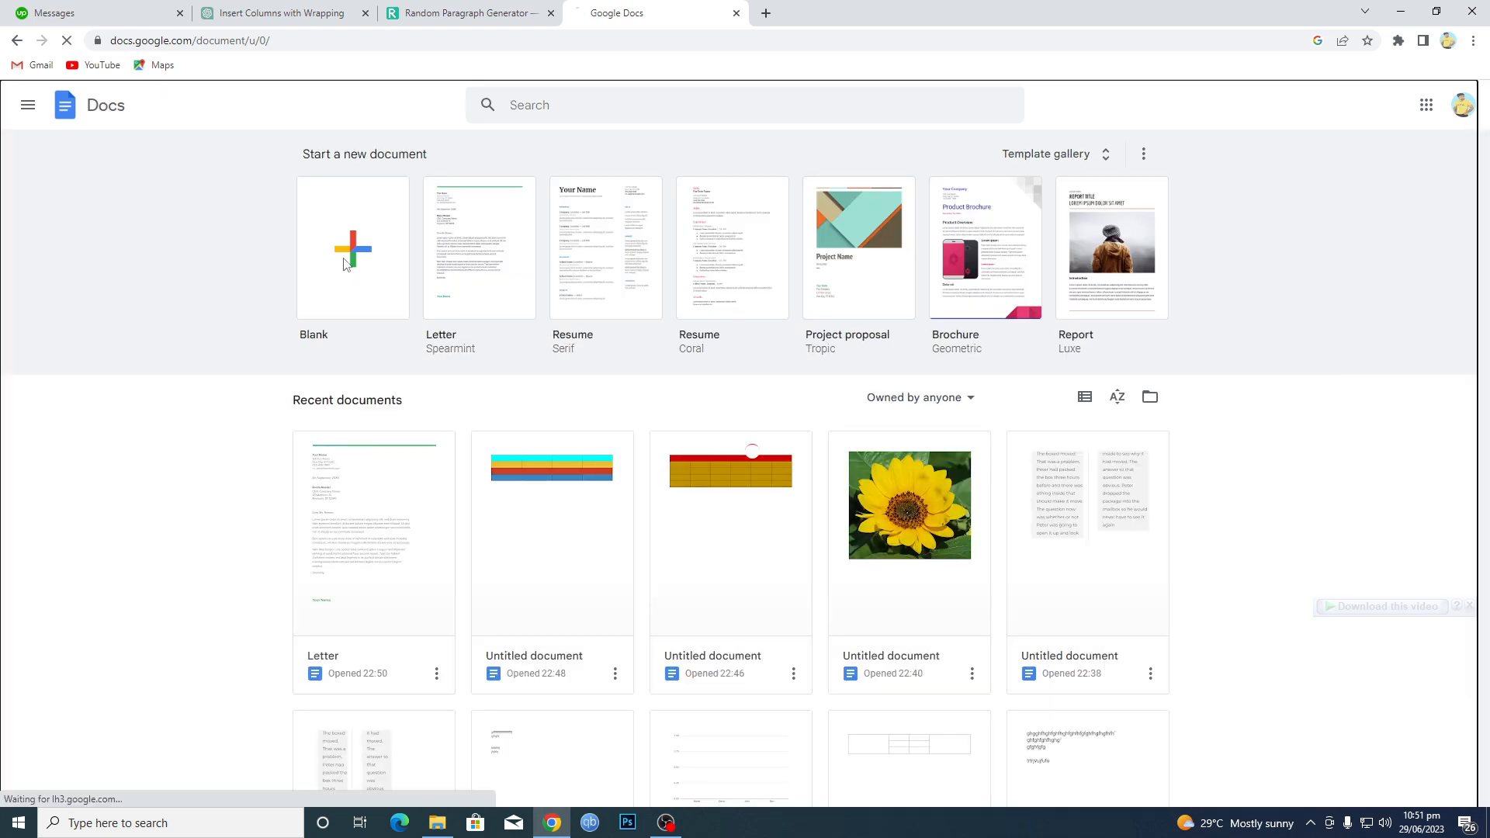
Start a blank document and enter the lines 'ghgjhgjgj' and 'gjgjh'
click(352, 247)
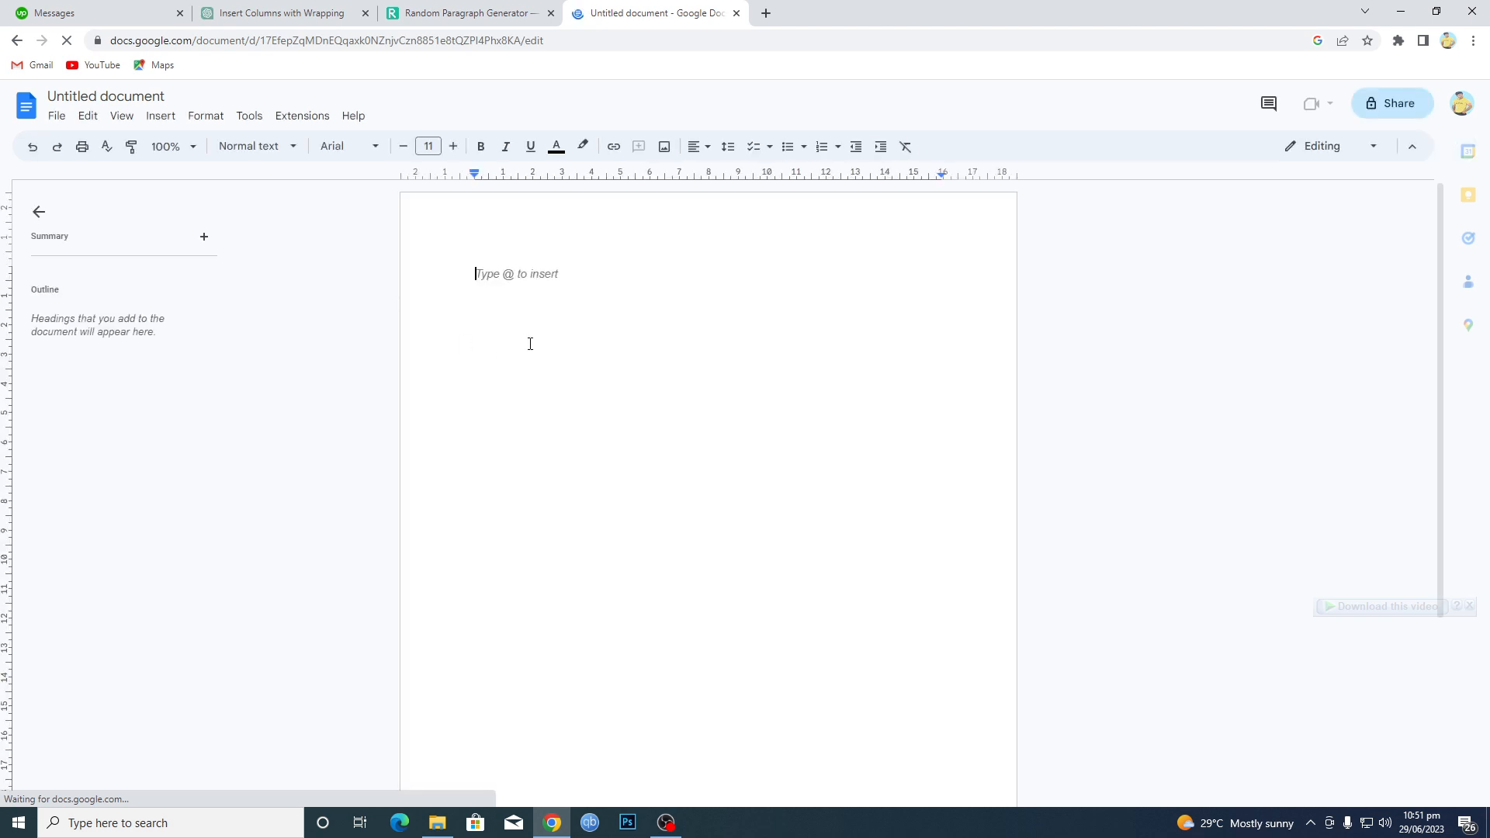
text(ghgjhgjgj)
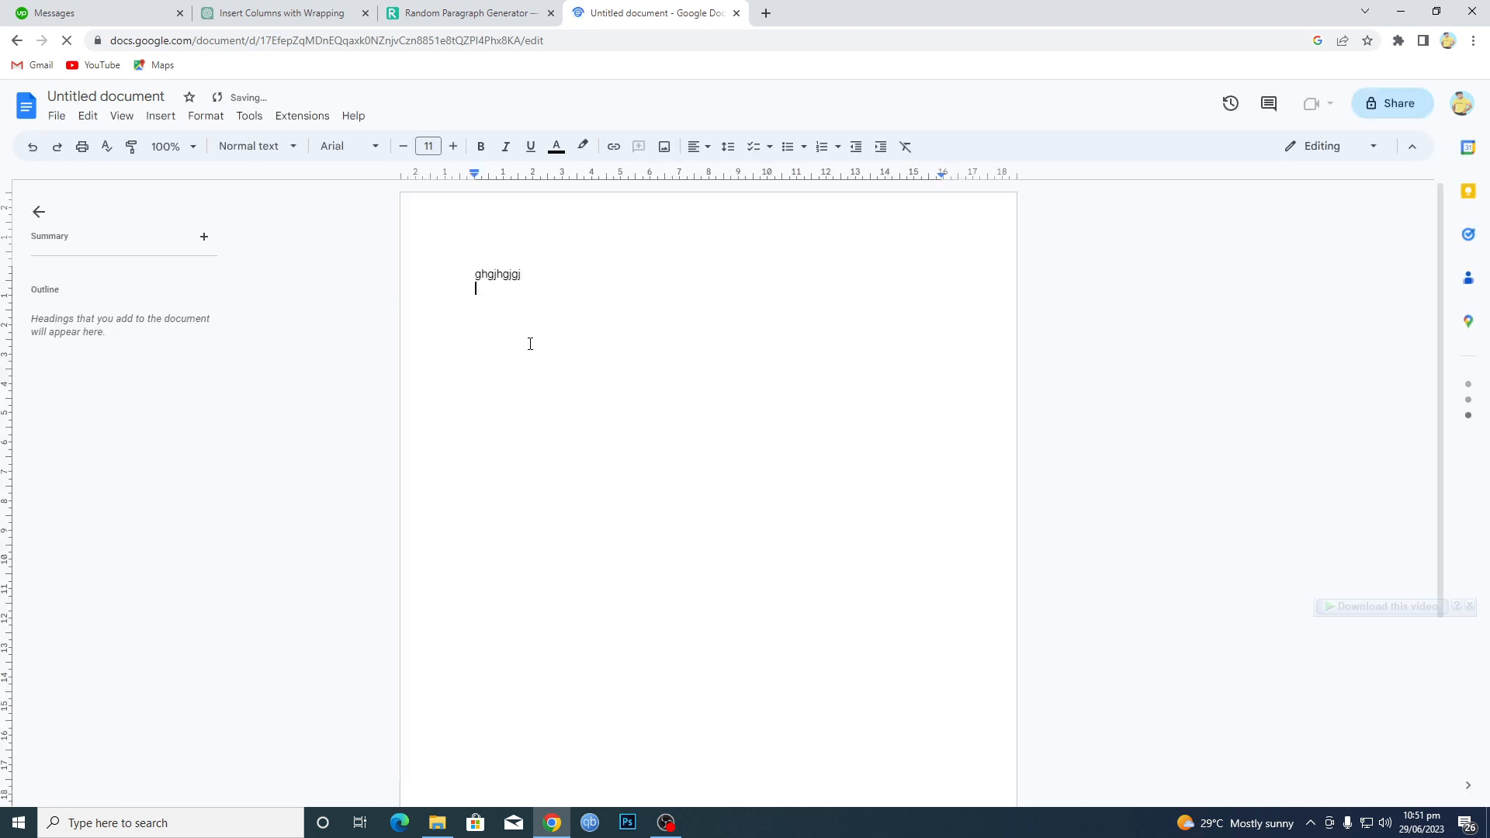
text(gjgjh)
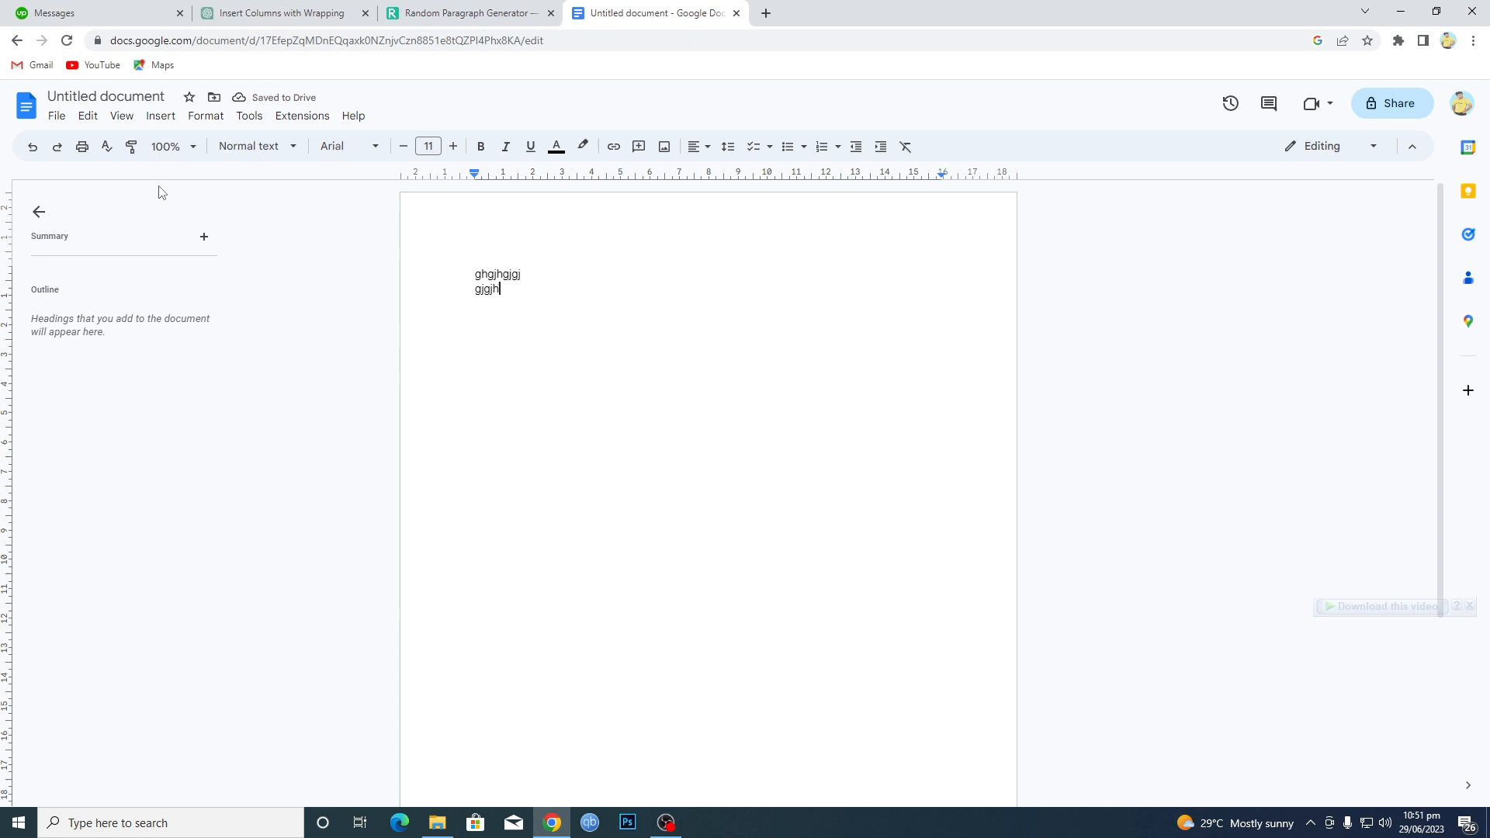
mouse_move(182, 468)
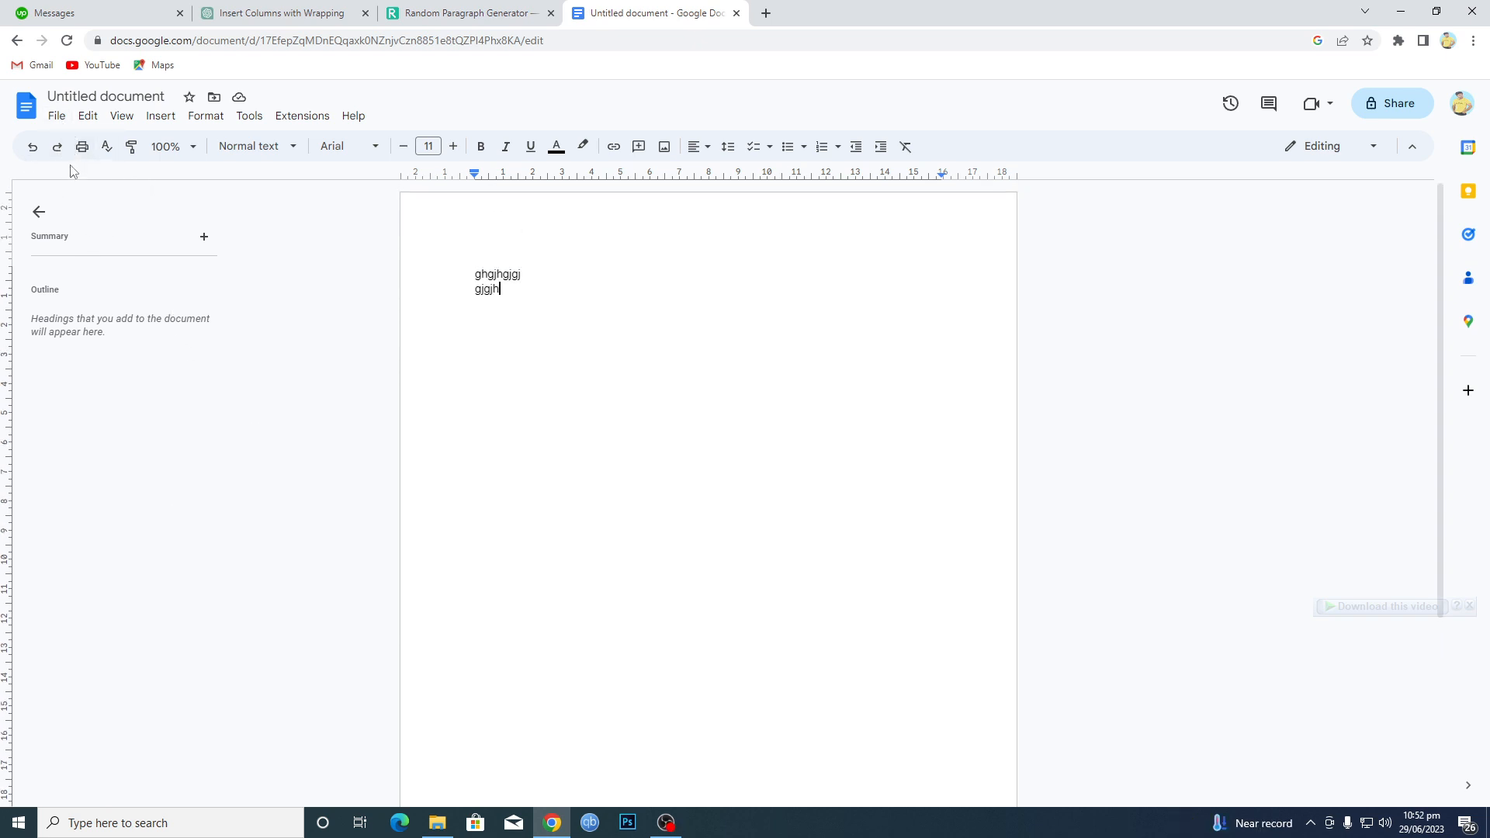
Download the document as a PDF and view the saved file in the browser's PDF viewer
click(56, 115)
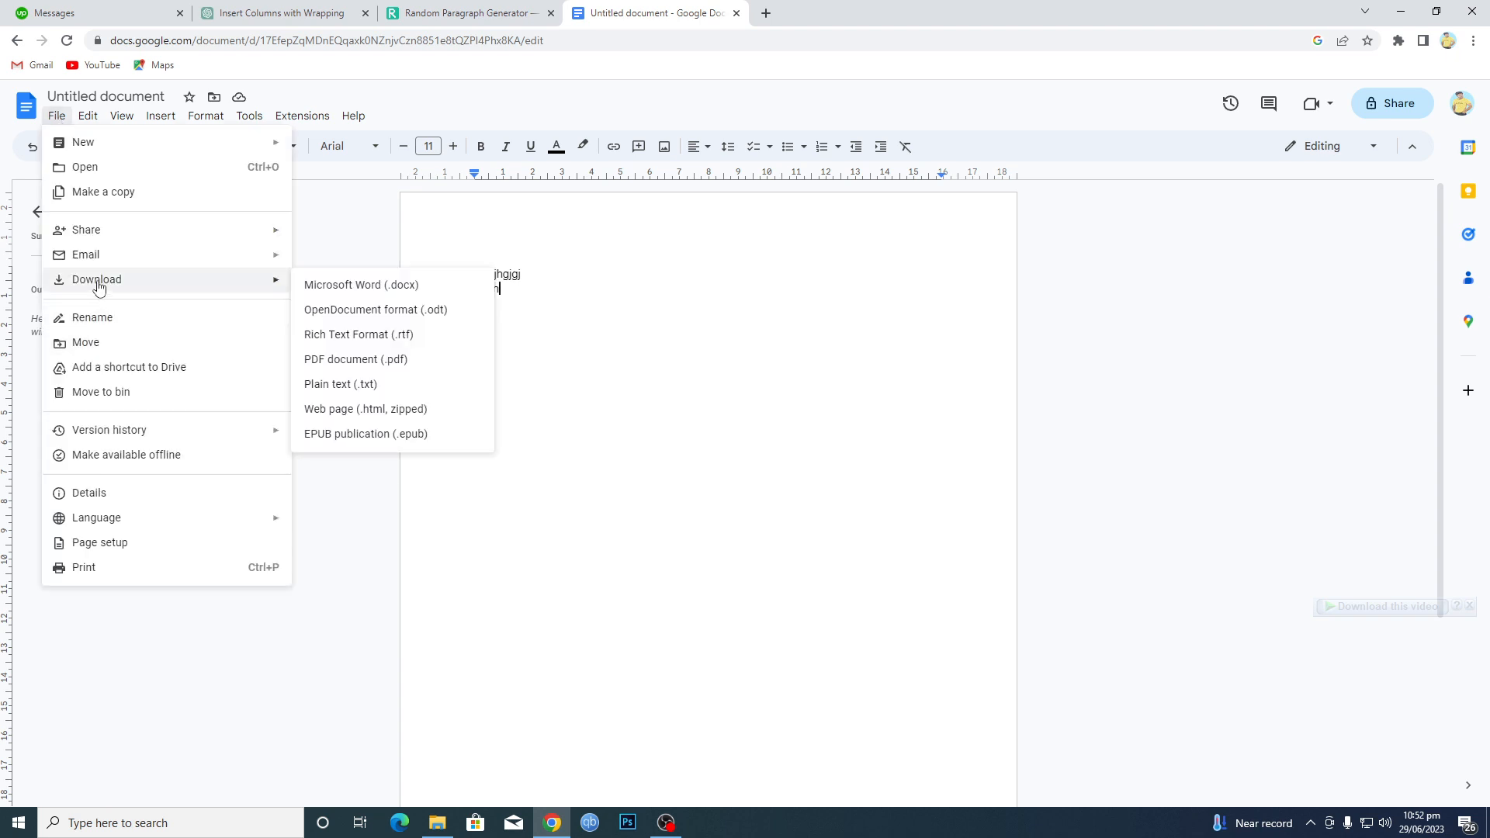
mouse_move(360, 284)
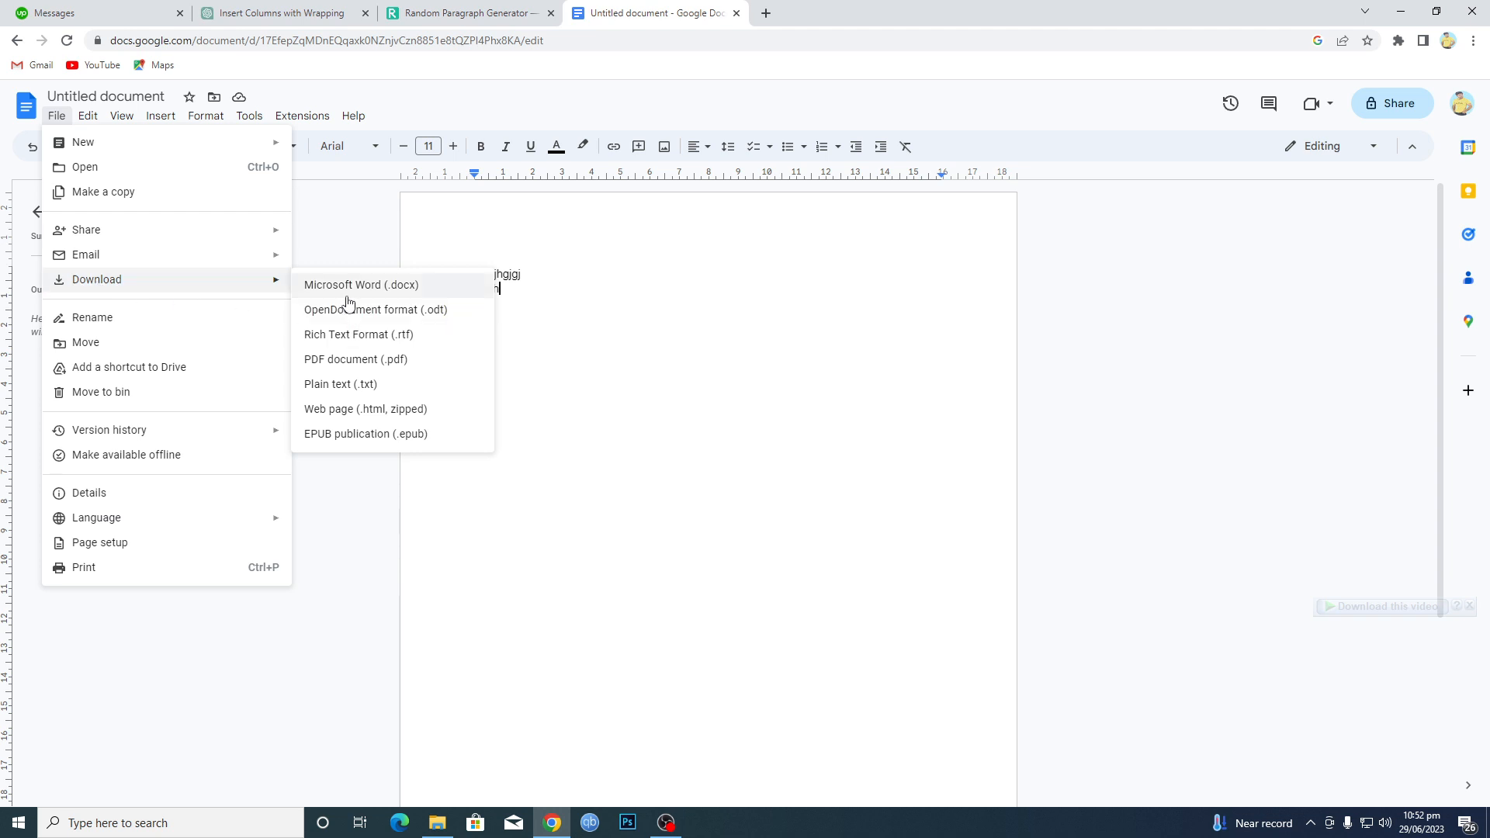
mouse_move(348, 295)
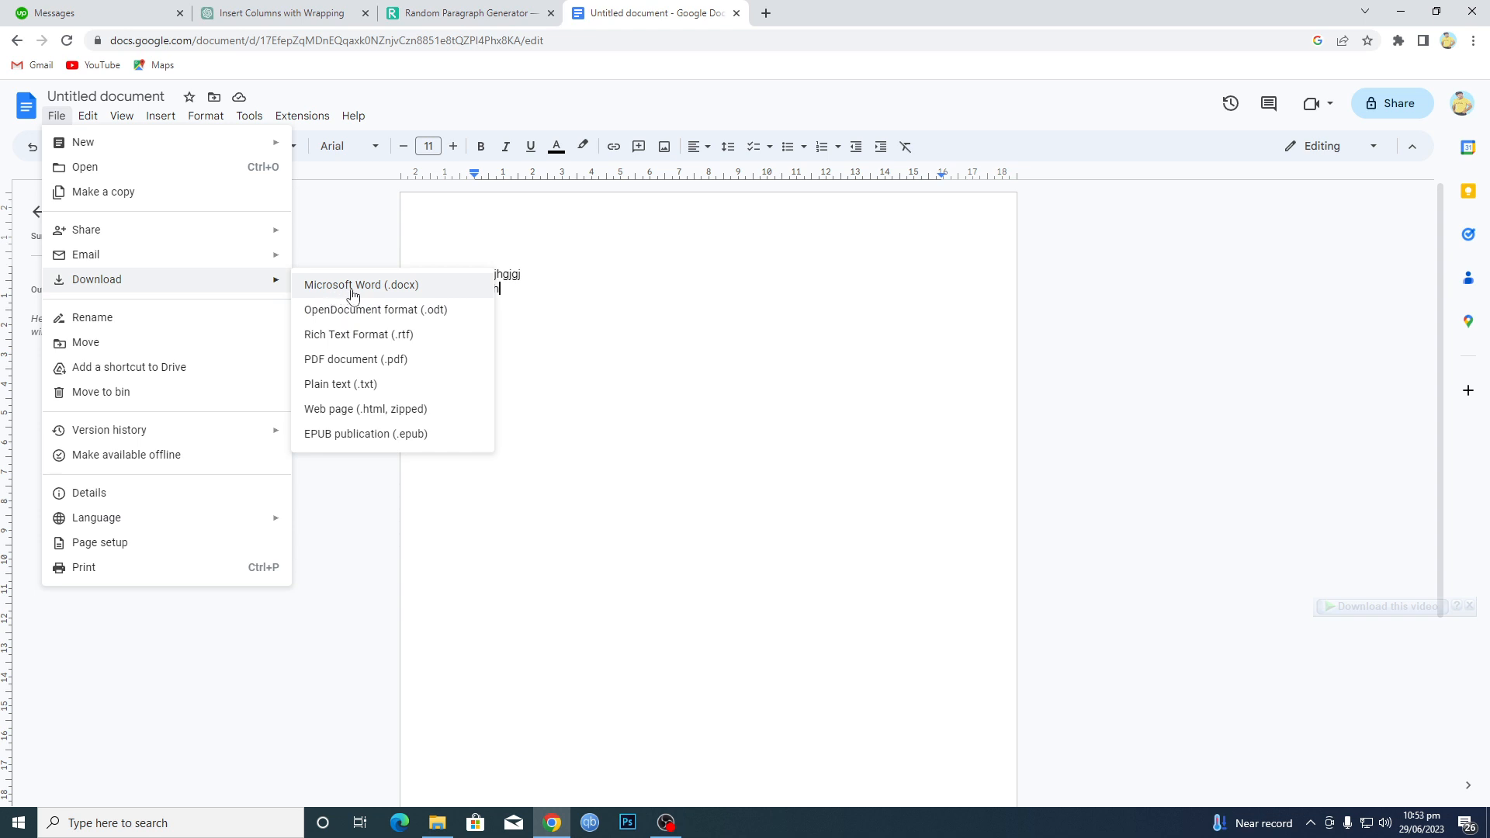
mouse_move(354, 365)
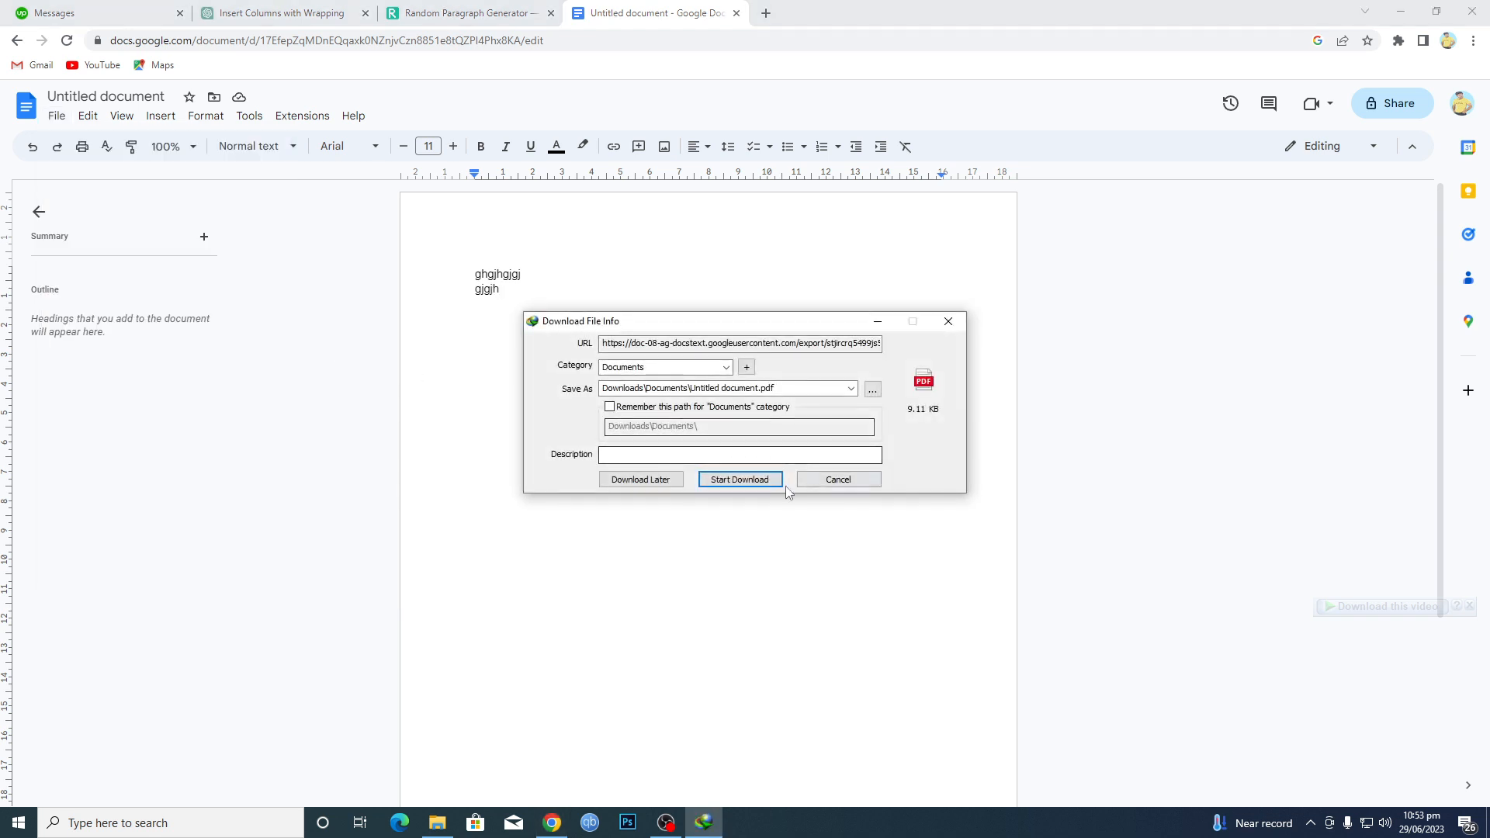
click(739, 480)
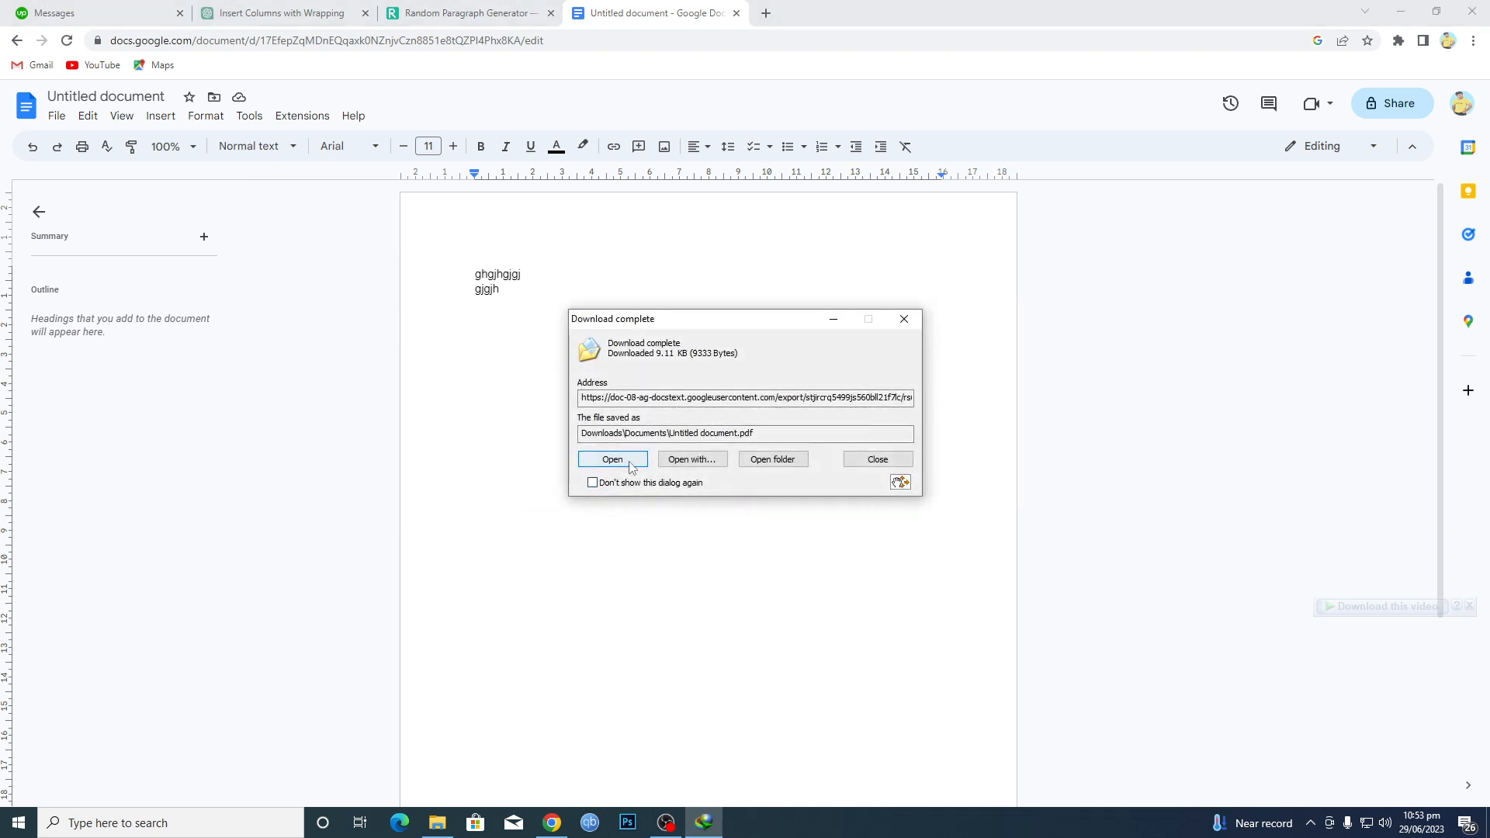
click(612, 460)
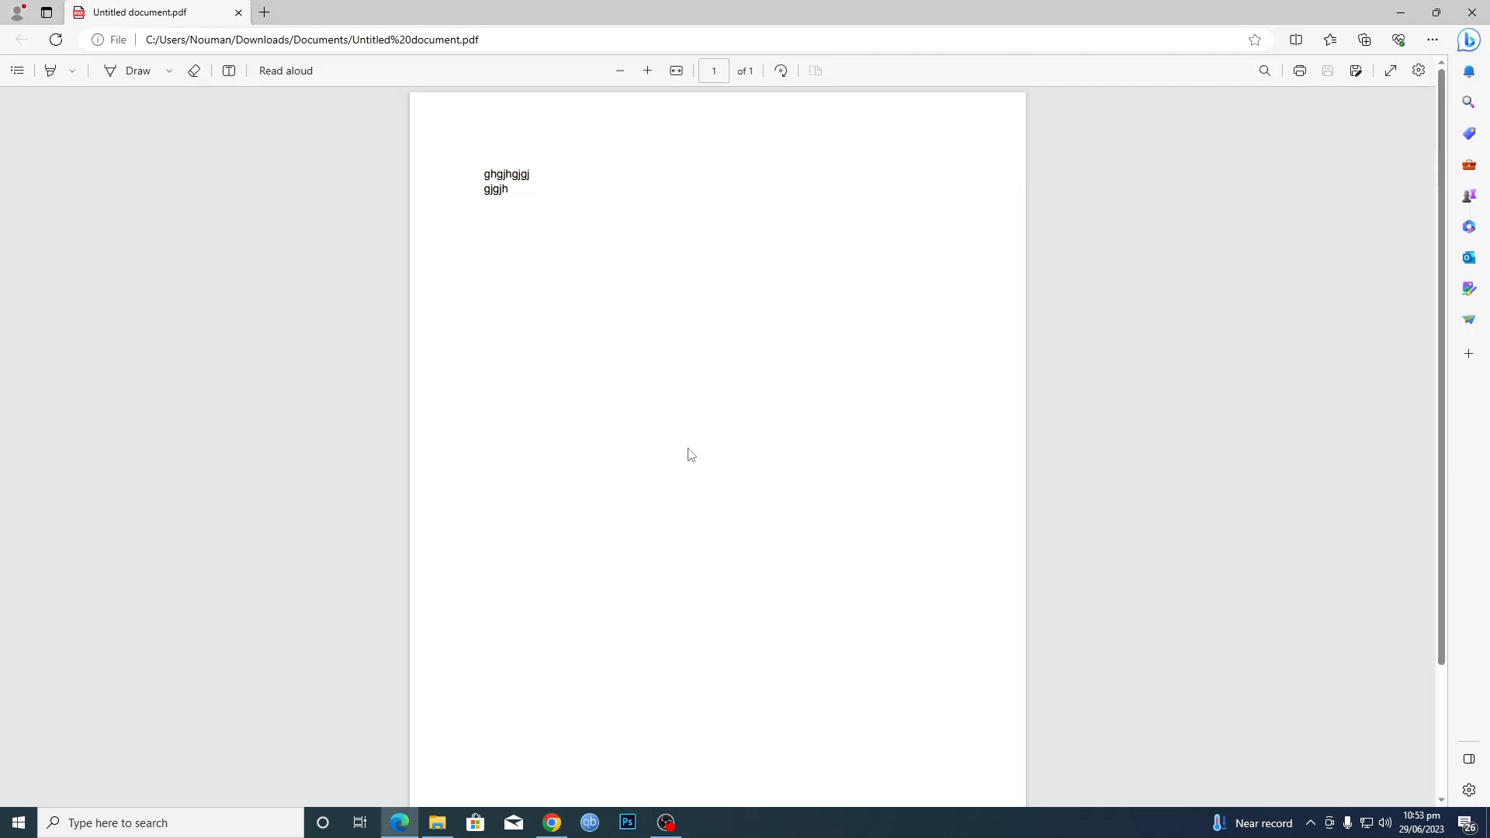